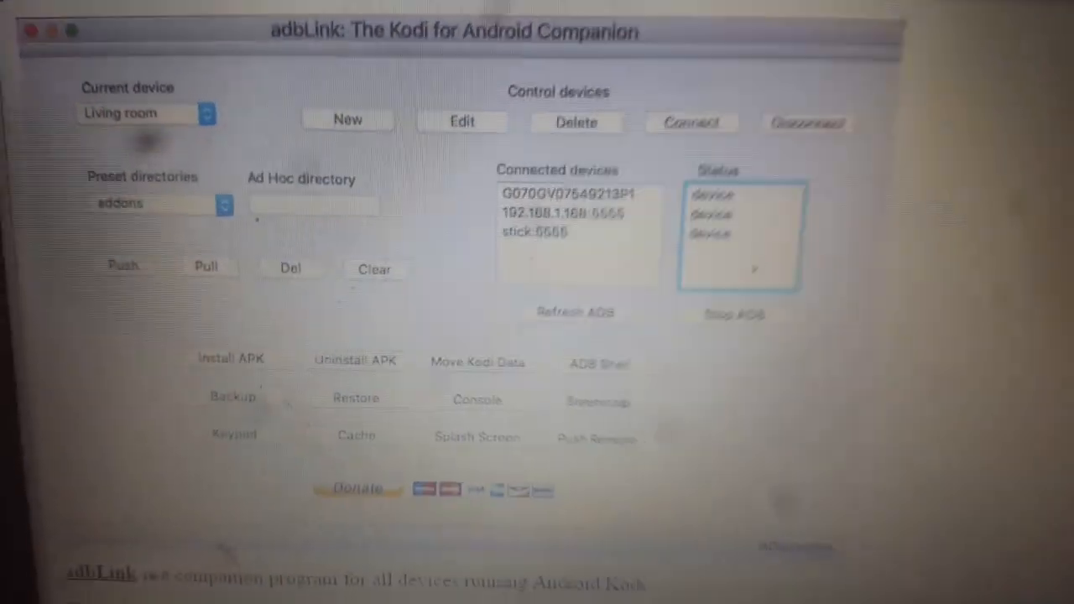
- Scroll the jocala.com adbLink page down to the Windows, OS X and Linux download links
scroll(down, 3)
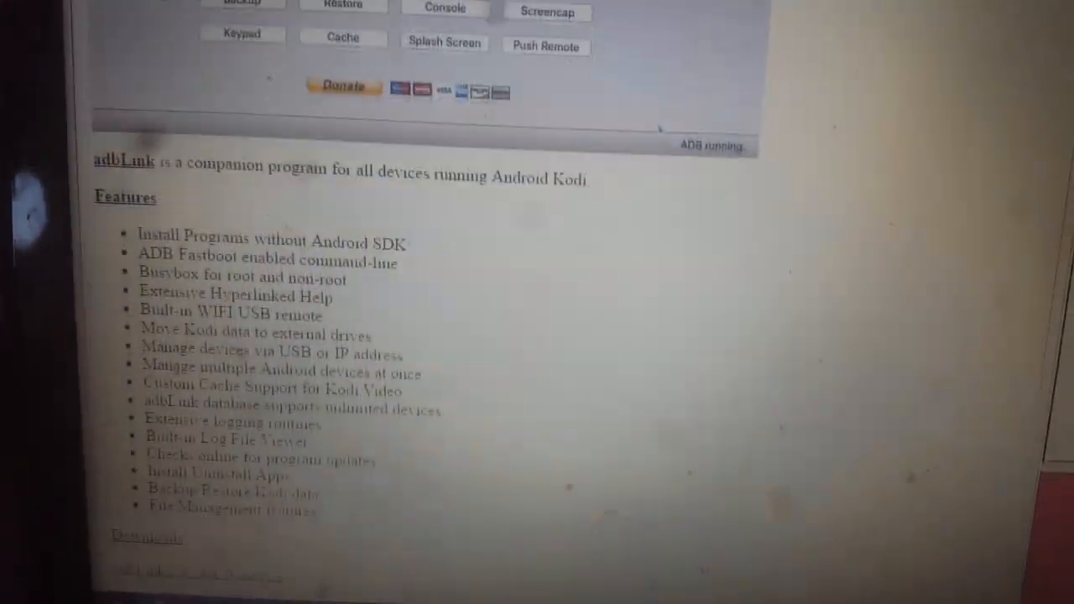
scroll(down, 3)
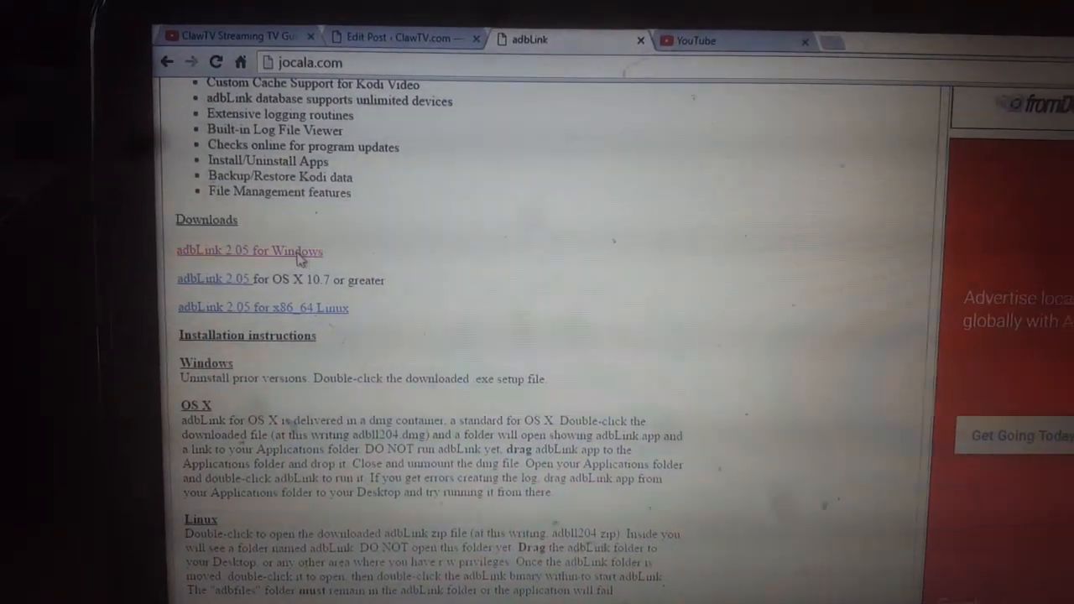
- Download adbLink 2.05 for Windows (adblw205.exe) from androidfilehost and run the installer
click(250, 250)
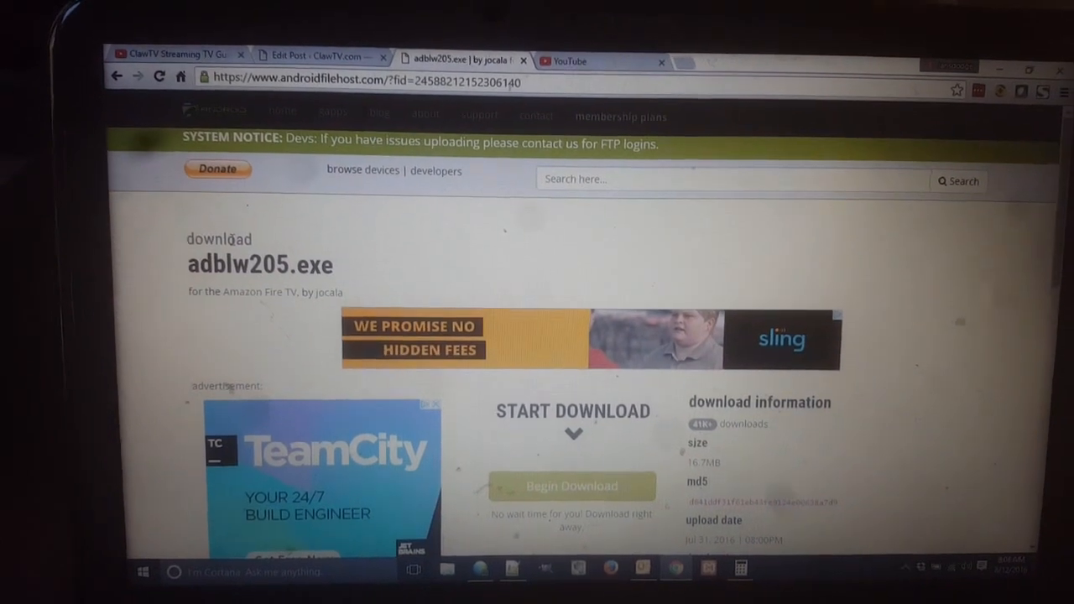
scroll(down, 3)
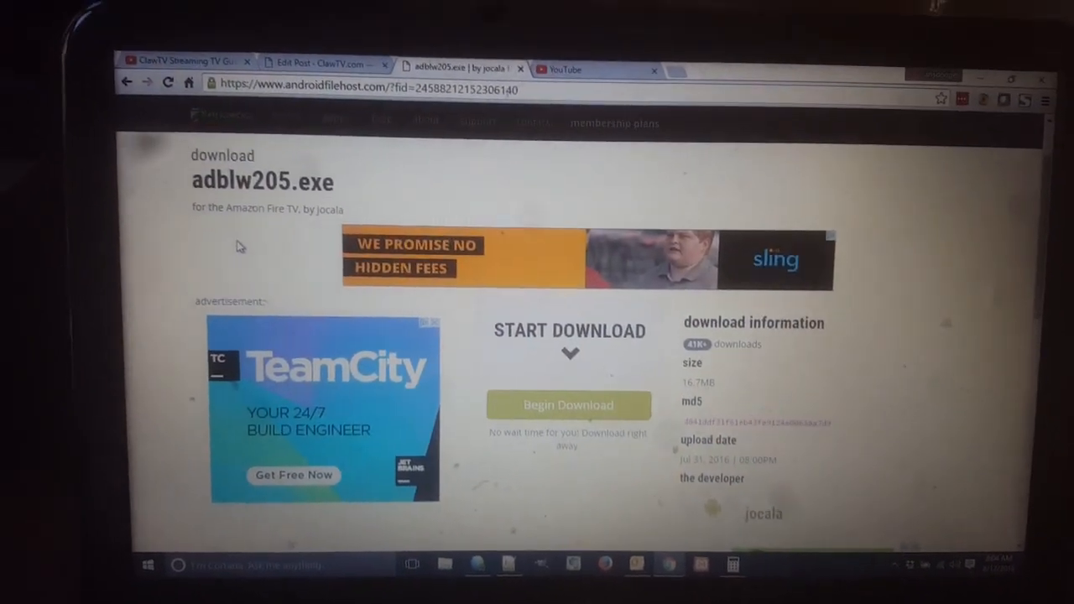
scroll(down, 3)
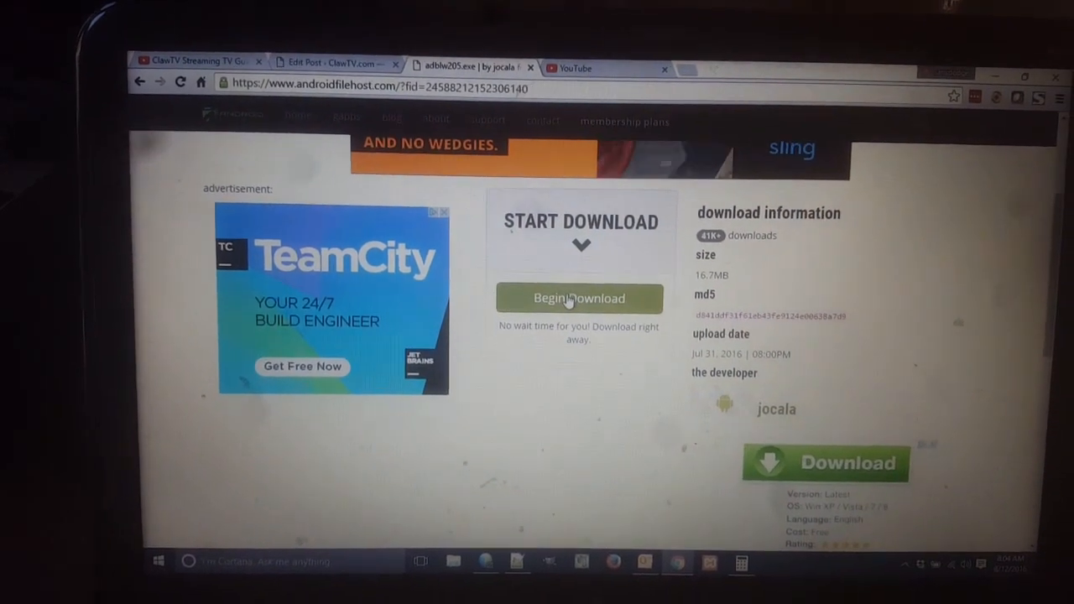
click(578, 298)
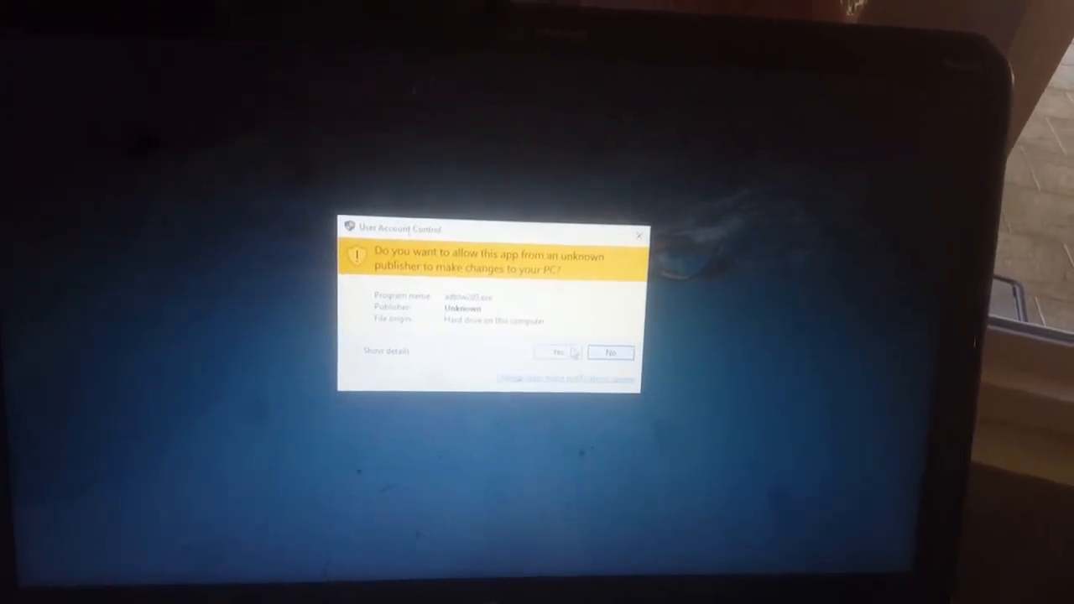
- Approve UAC, install adbLink into C:\adbLink with a desktop shortcut, and launch it on finish
click(555, 351)
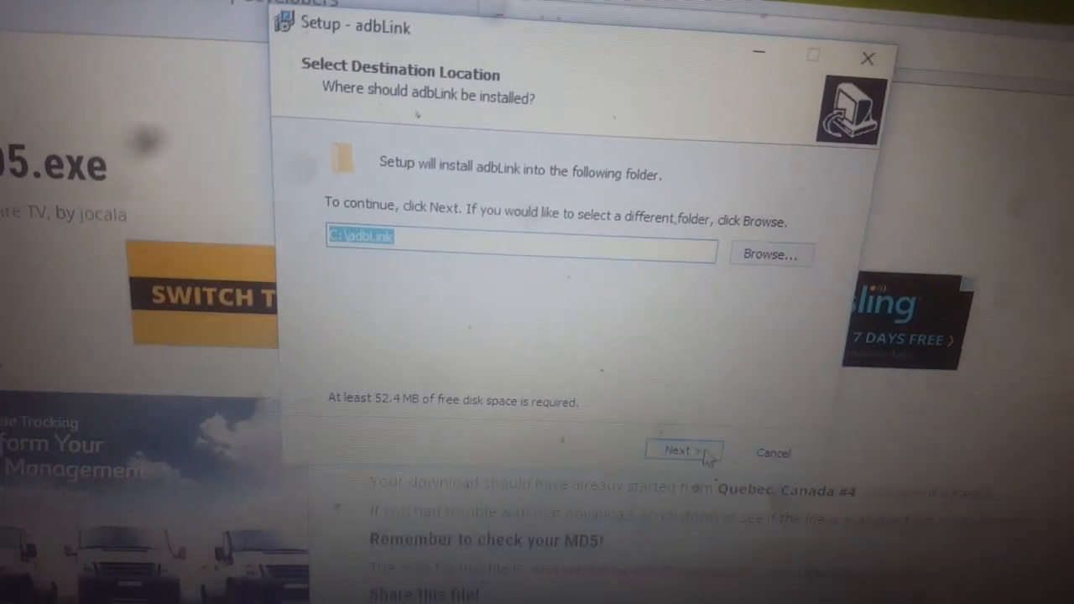
click(681, 451)
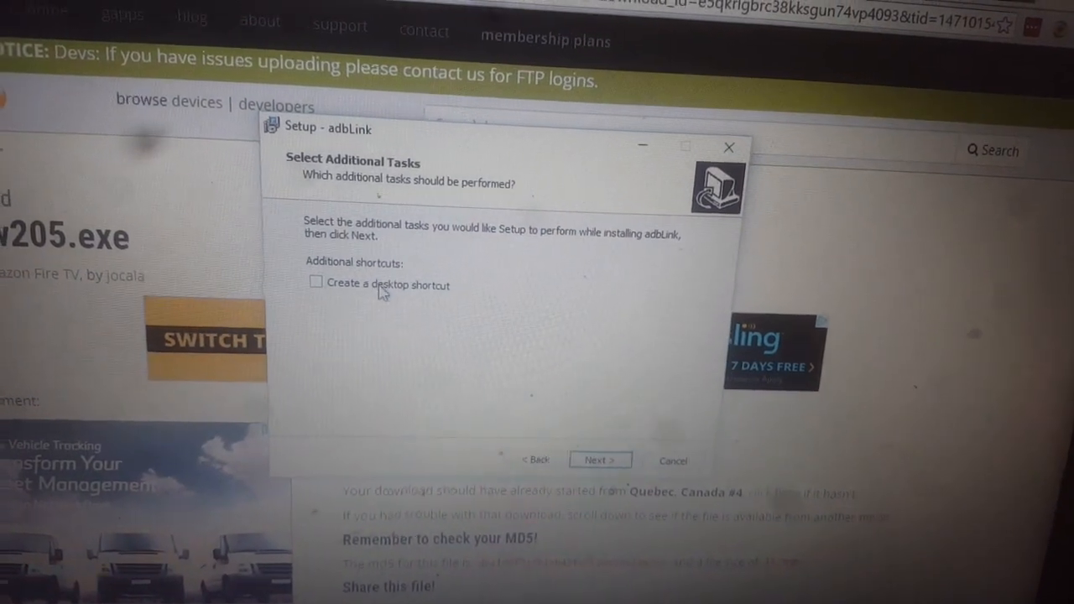
click(315, 283)
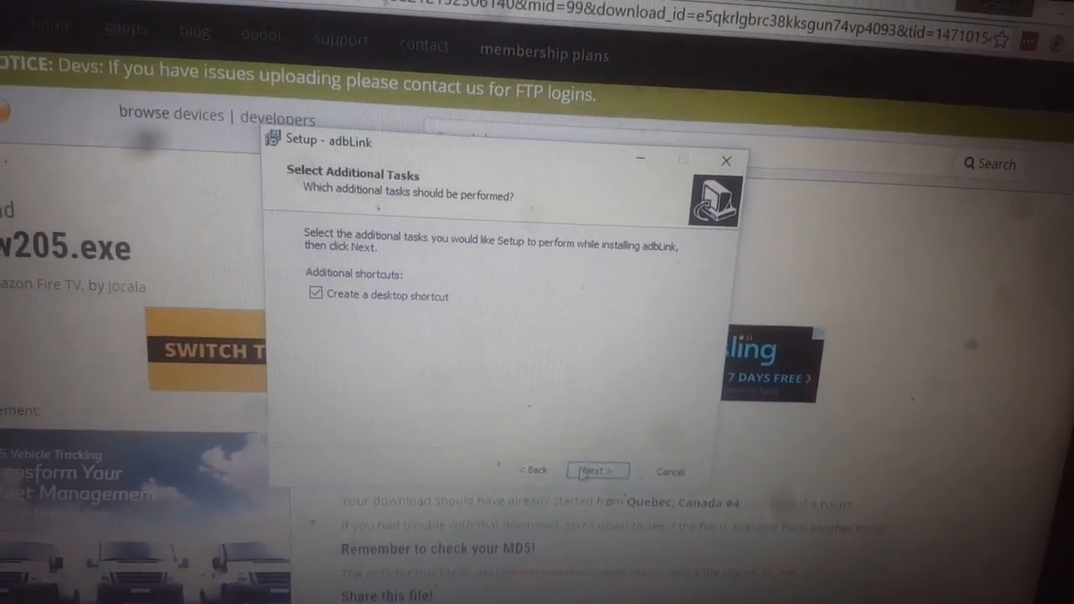
click(596, 470)
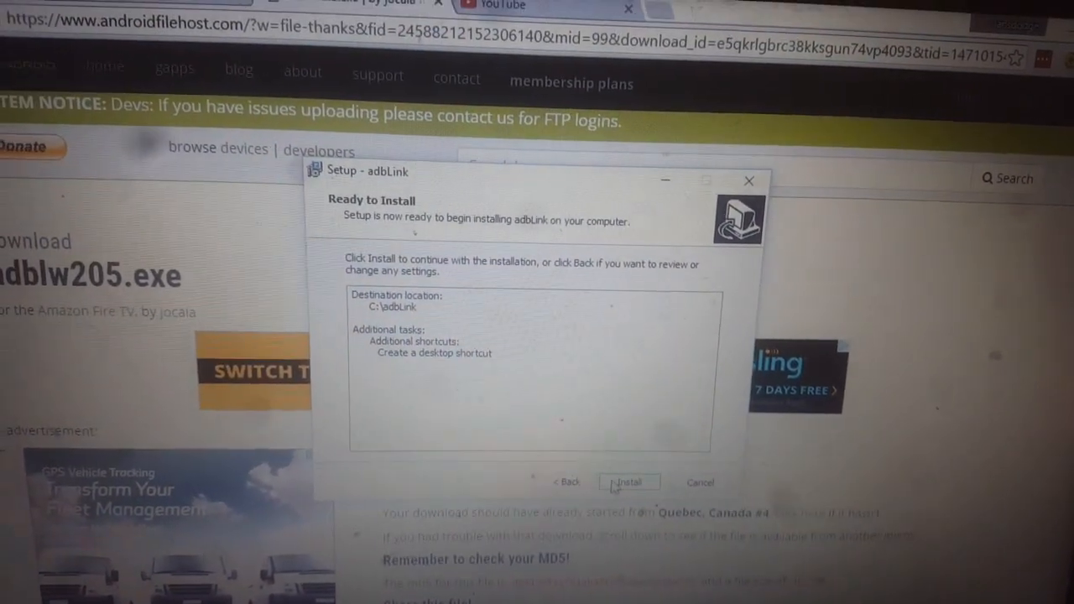
click(628, 481)
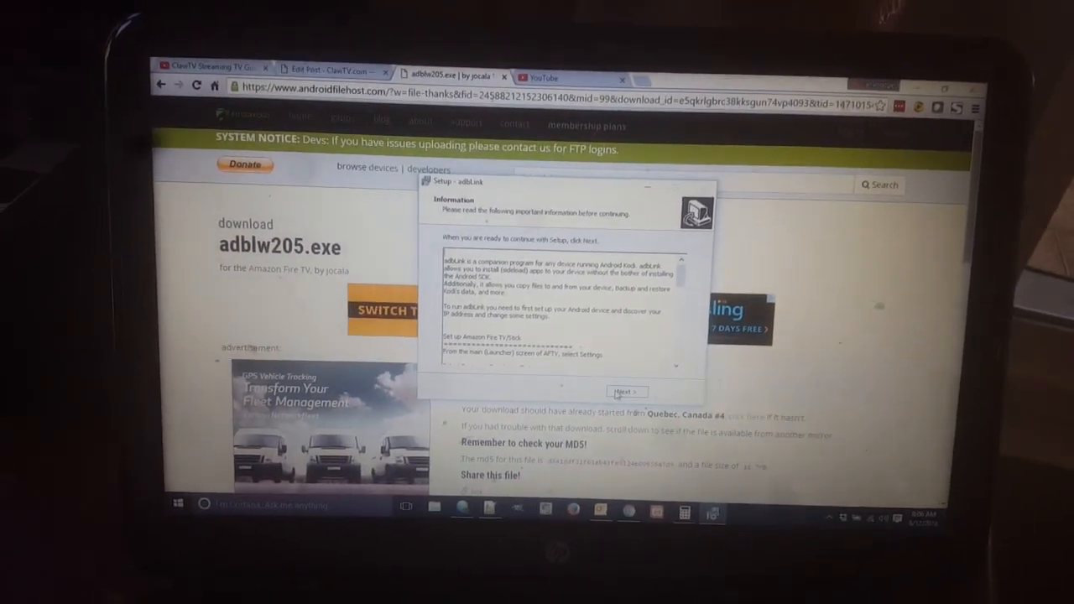
click(627, 391)
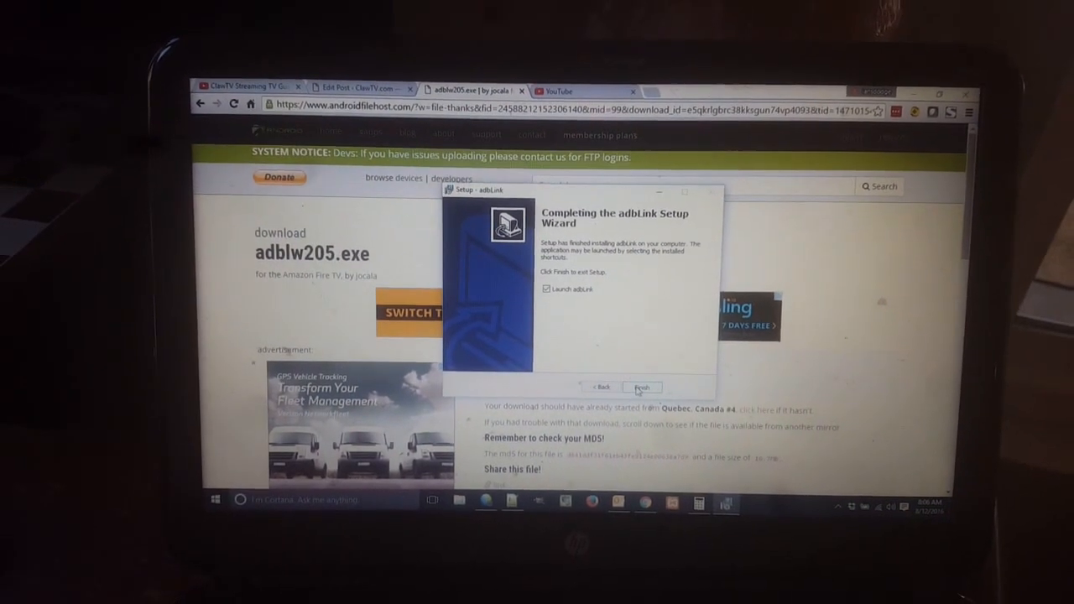
click(642, 387)
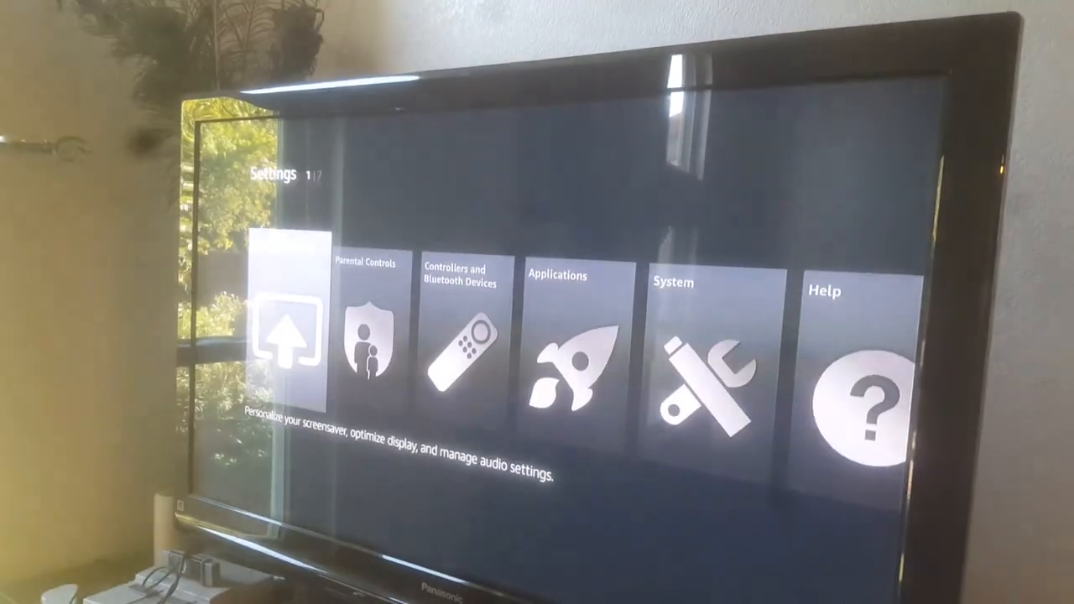
- Navigate Fire TV Settings to System and move down toward Developer Options
scroll(right, 3)
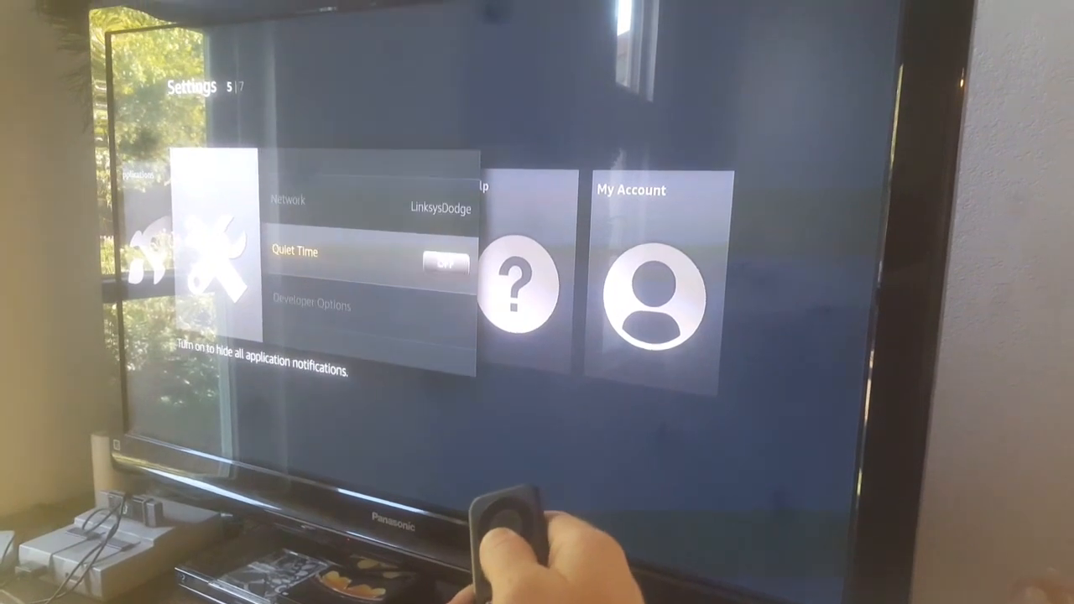
key(Down)
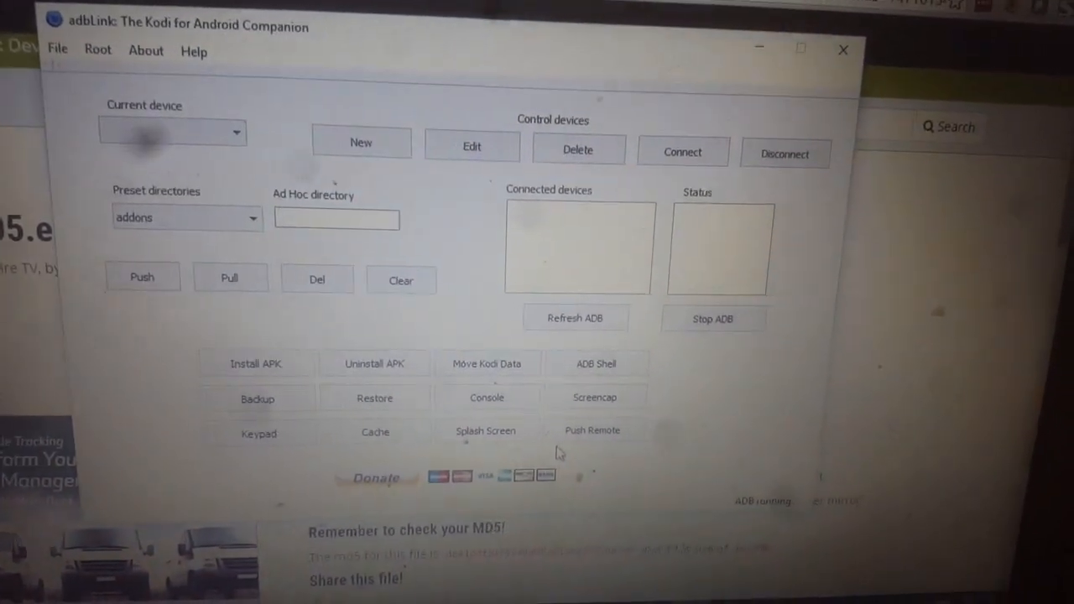
- Add a new adbLink device with description 'aaa' and address 192.168.1.103, and save it
click(361, 142)
text(192.168.1.103)
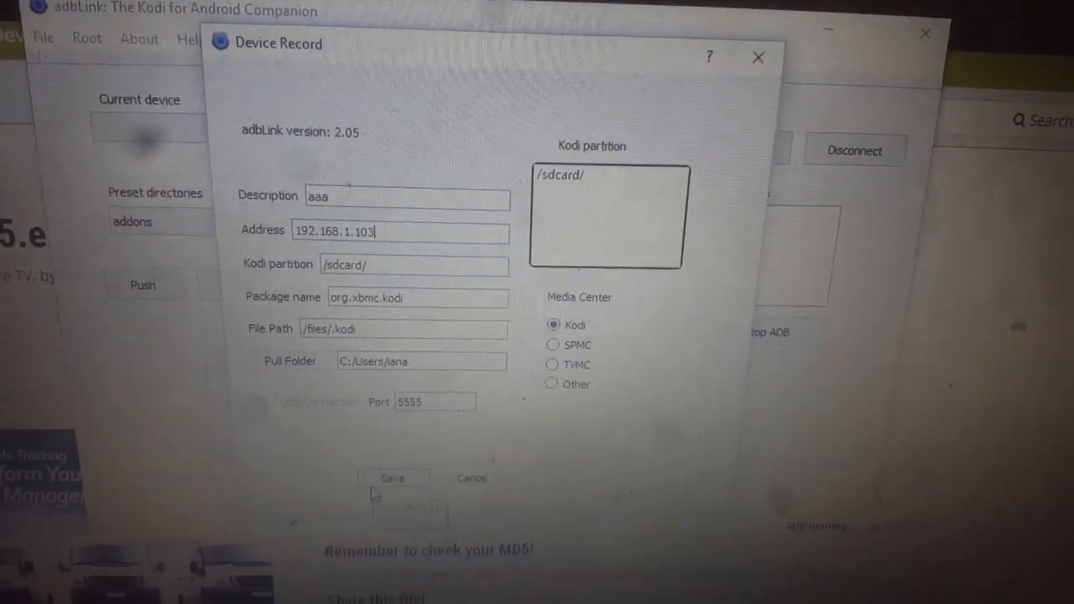
click(392, 478)
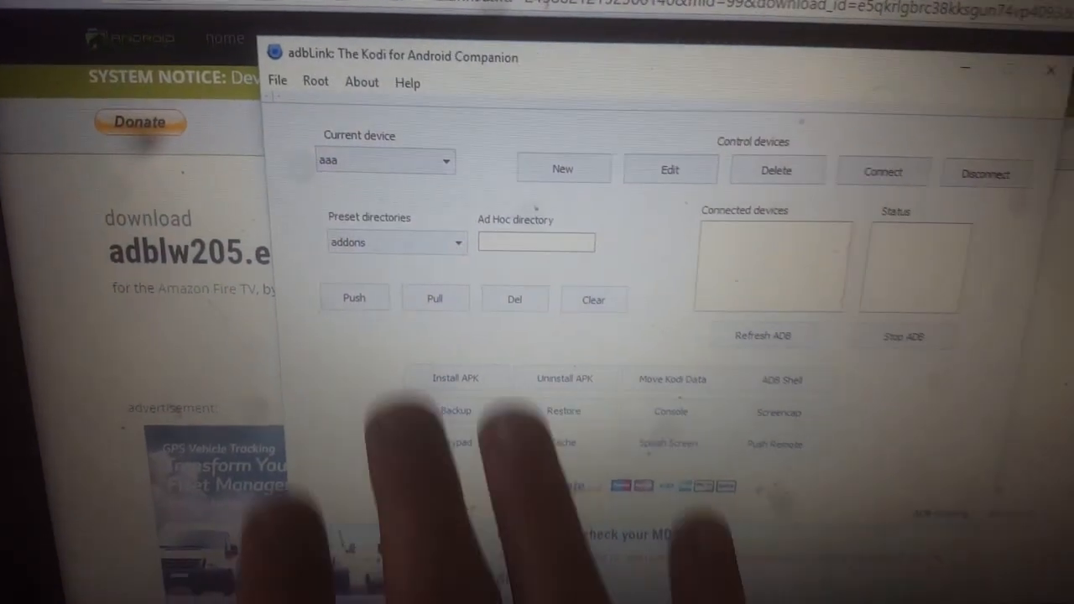
- Connect adbLink to the current device 'aaa'
click(882, 172)
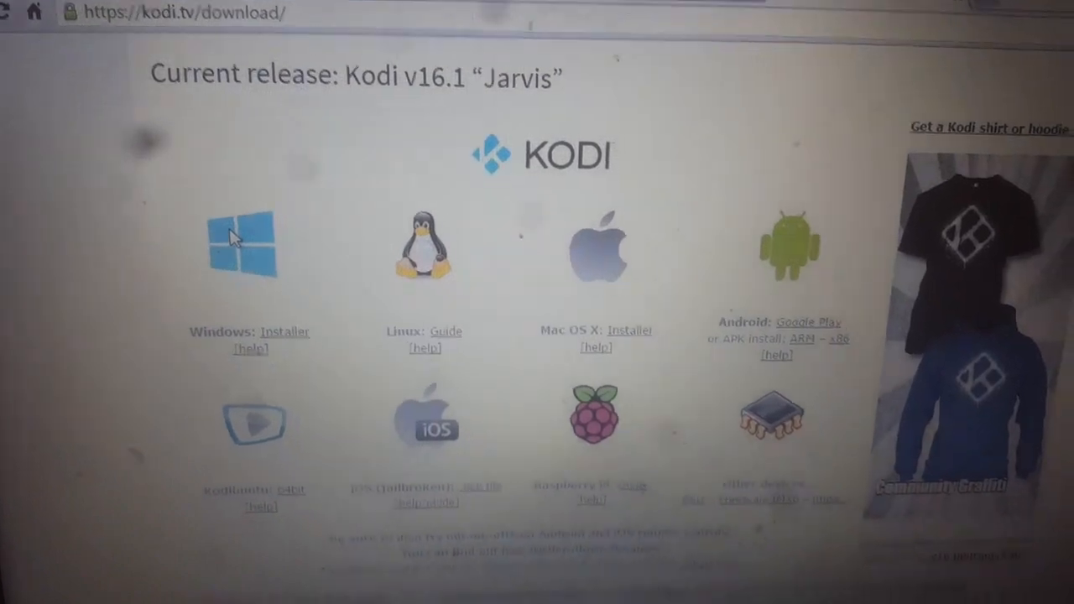
- Scroll the Kodi v16.1 Jarvis download page down to the Android ARM APK link
scroll(down, 3)
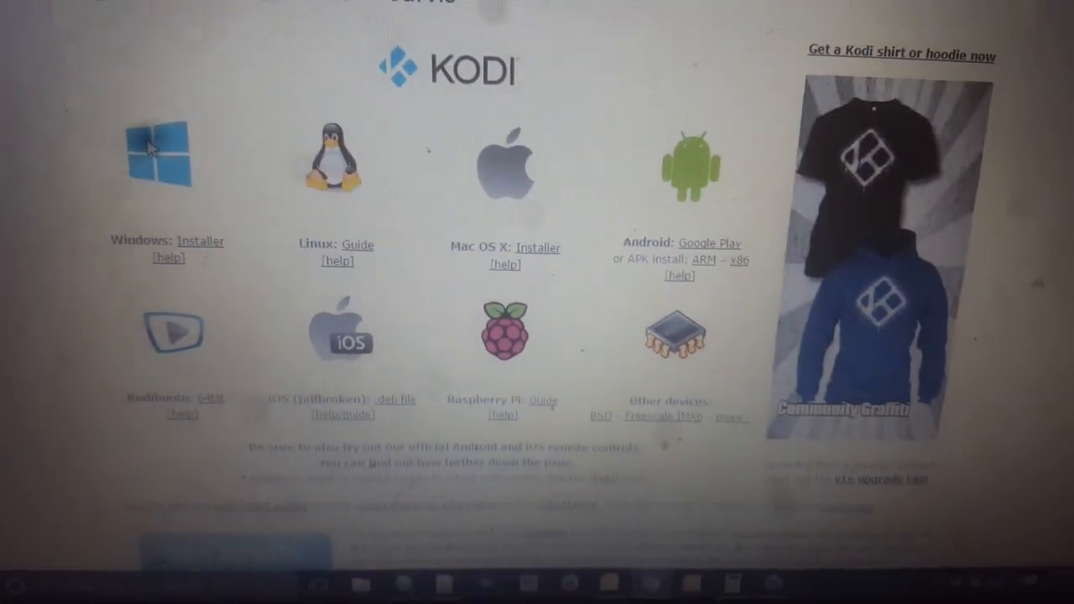
scroll(down, 3)
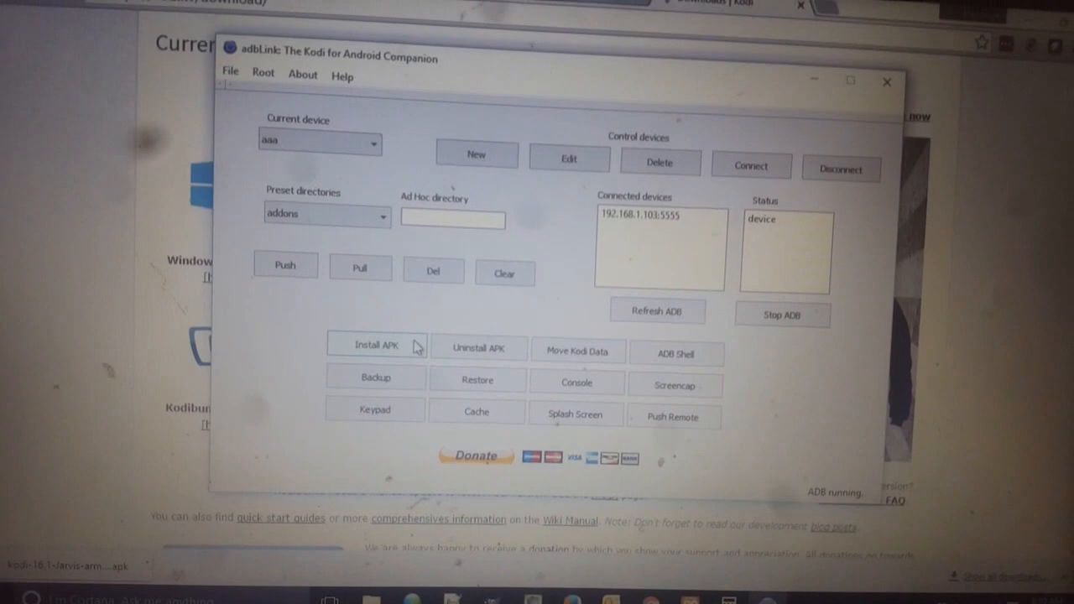
- Install kodi-16.1-Jarvis-armeabi-v7a (1).apk from Downloads onto the Fire TV, confirming with Yes
click(375, 345)
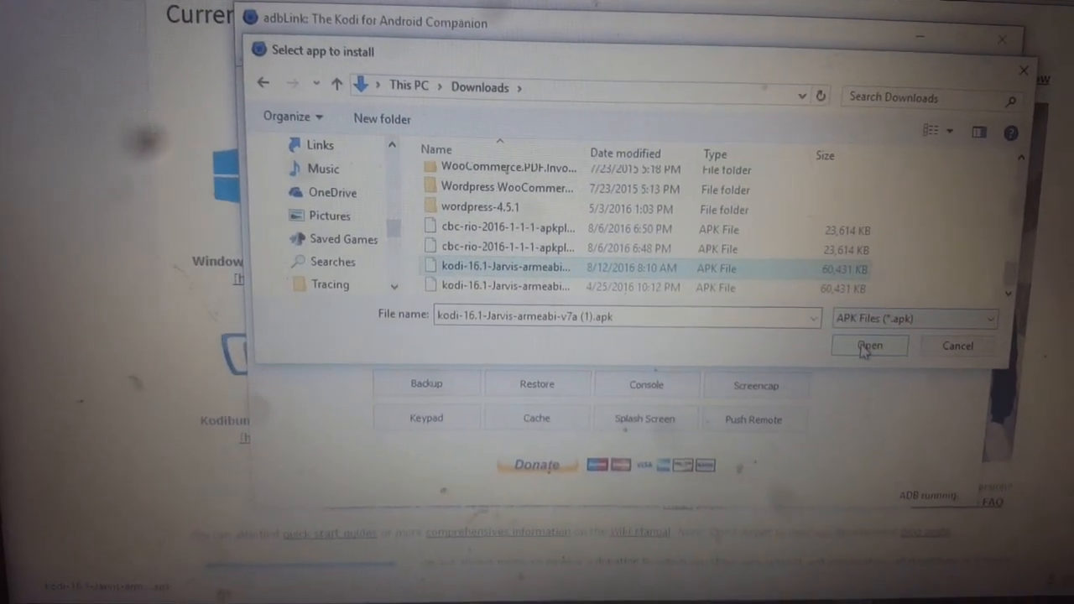
click(870, 345)
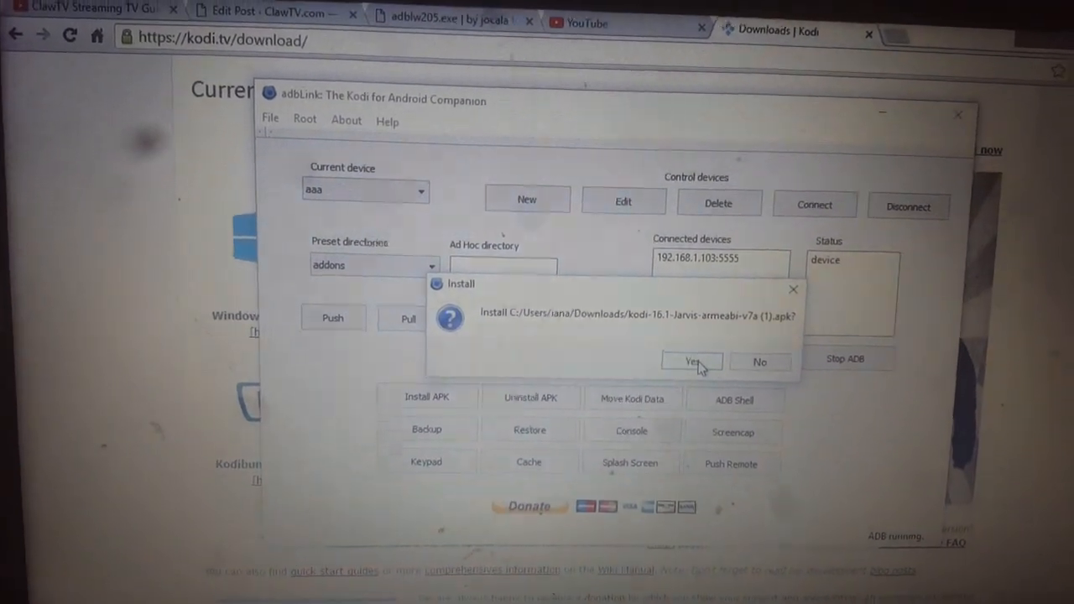
click(688, 361)
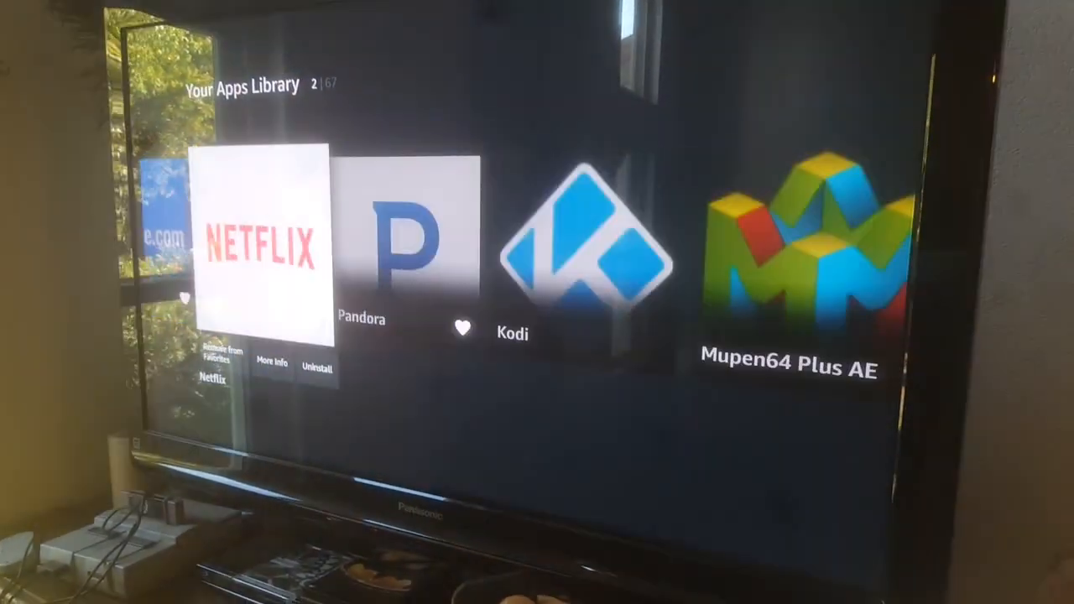
- Move to the Fire TV Apps section and open Your Apps Library to find Kodi
scroll(left, 3)
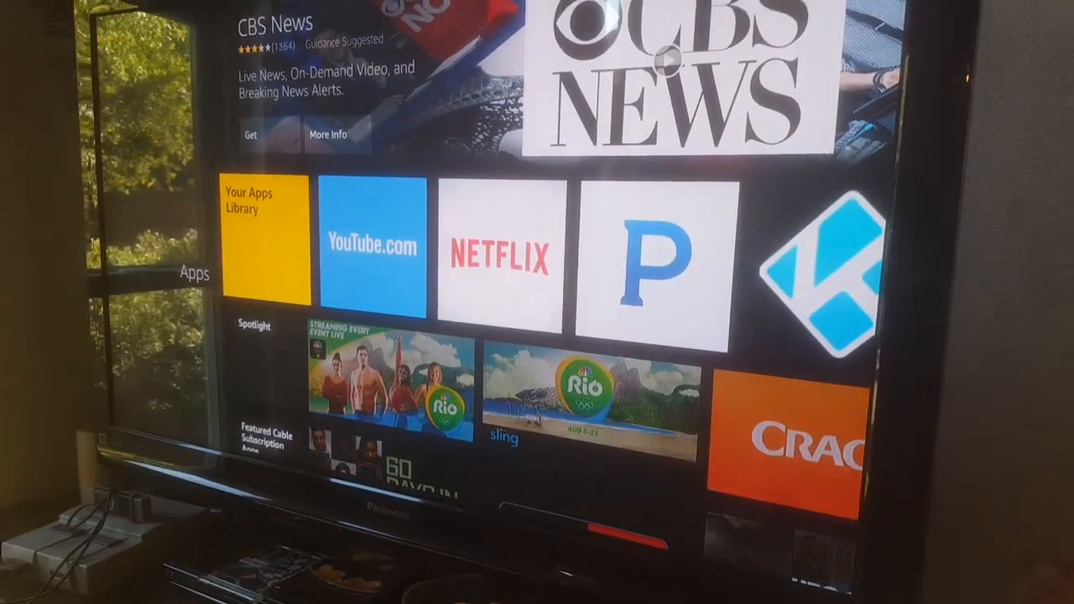
click(251, 243)
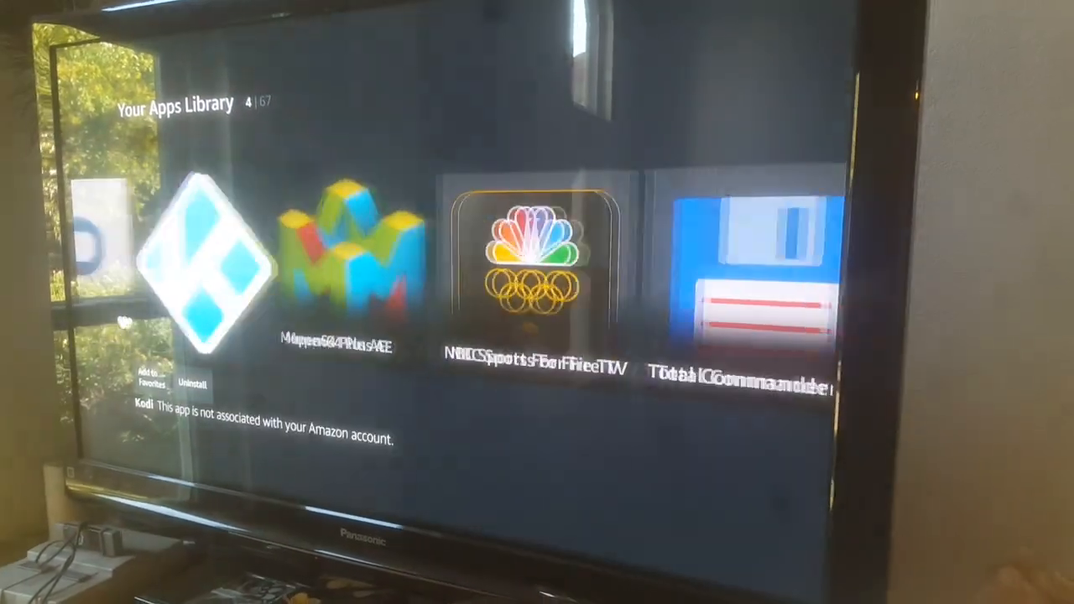